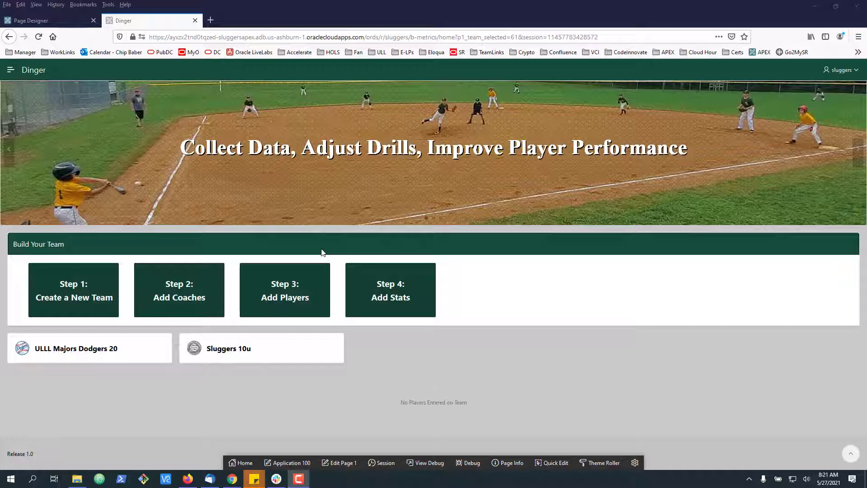
pyautogui.moveTo(97, 351)
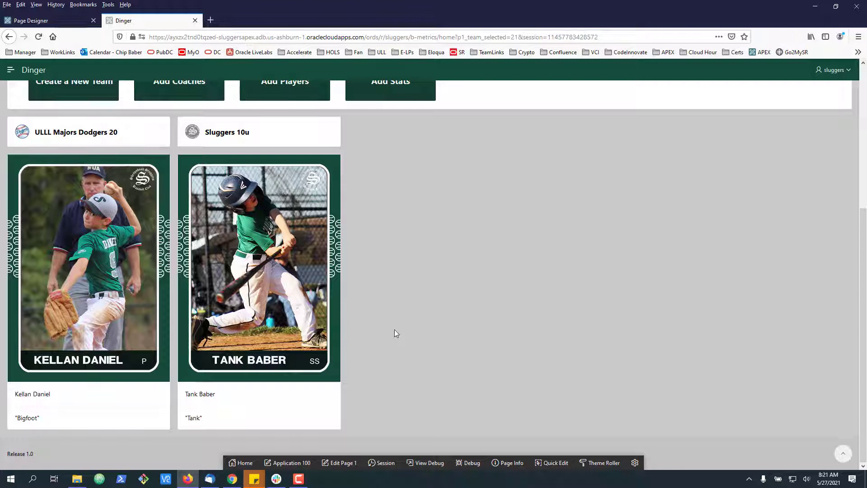
pyautogui.moveTo(209, 214)
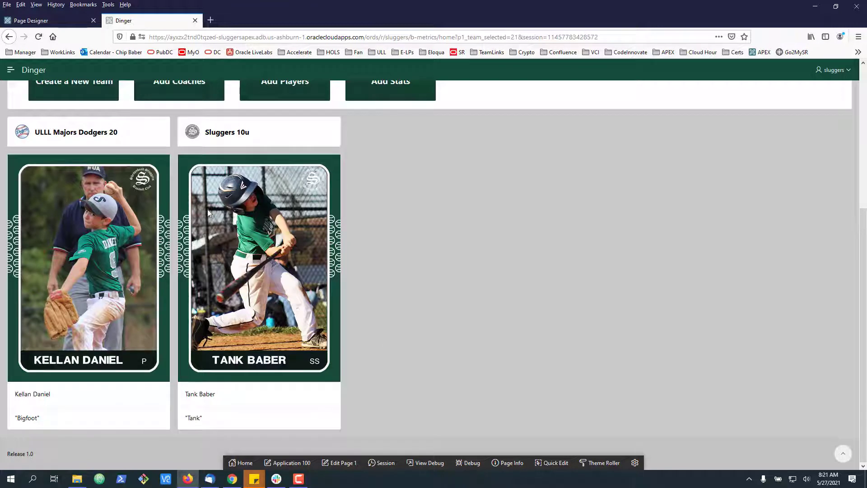
# Step: Return from the running Dinger page to the Page 1 designer
pyautogui.click(34, 21)
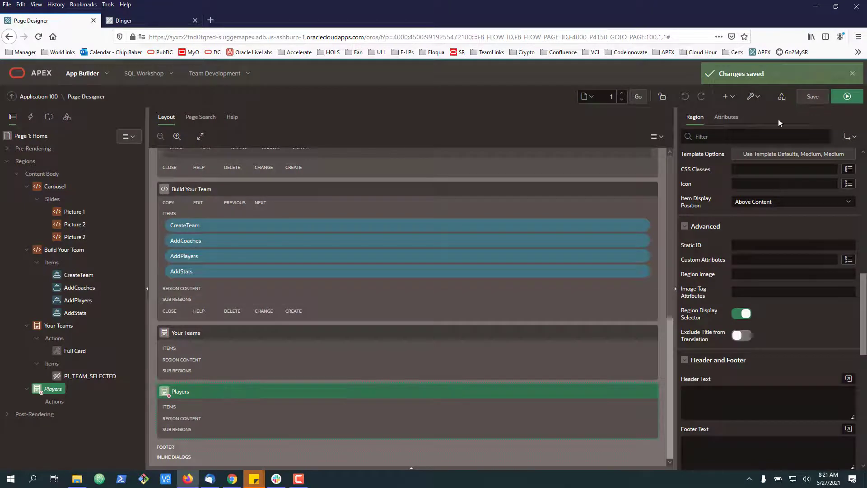
# Step: Change the Players cards Grid Columns attribute from 5 Columns to Auto
pyautogui.click(726, 117)
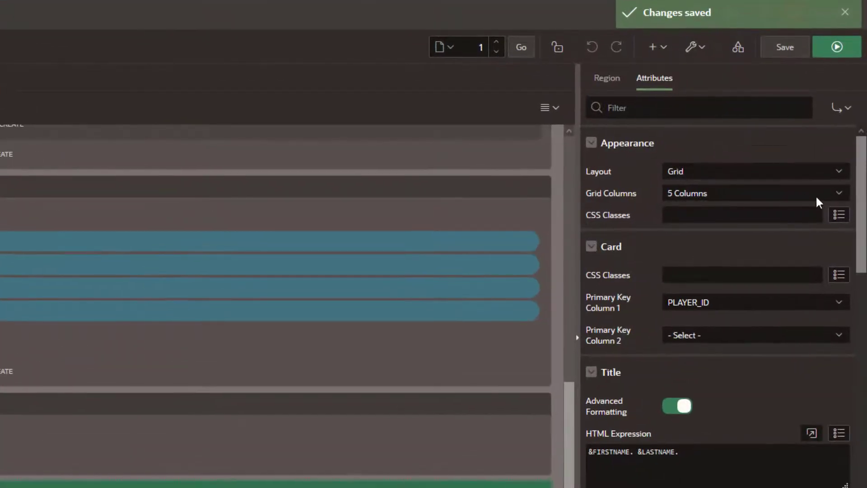
pyautogui.click(752, 193)
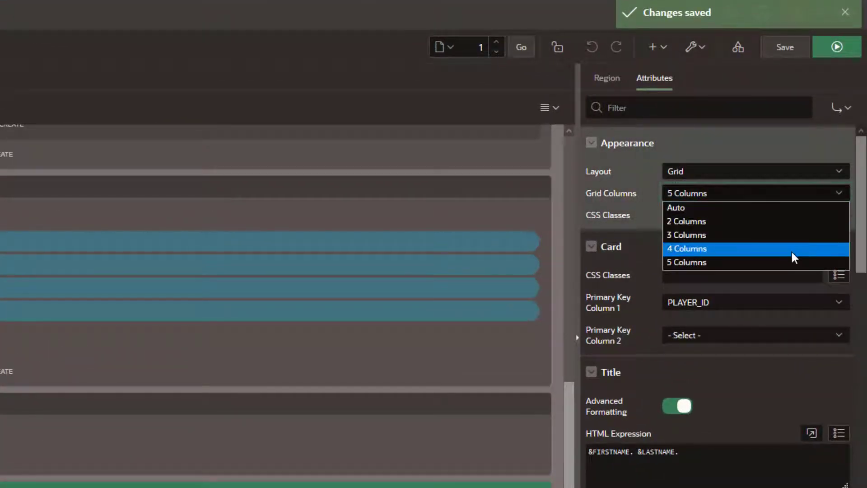
pyautogui.moveTo(739, 255)
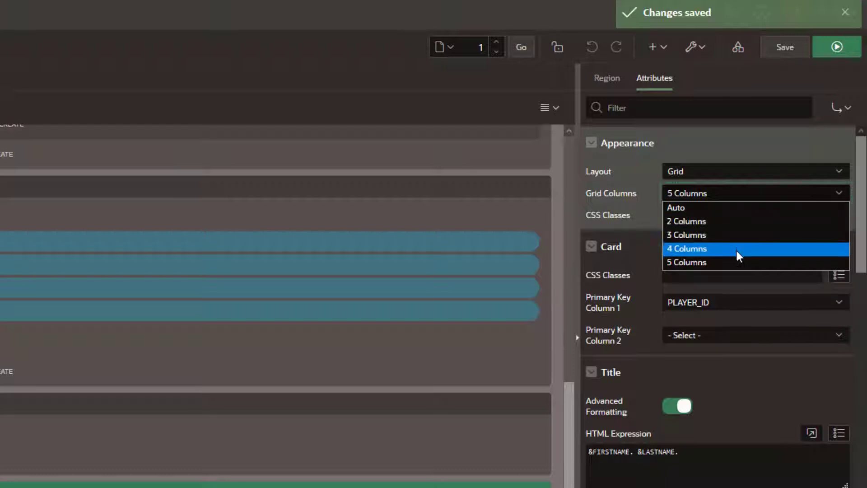
pyautogui.moveTo(690, 216)
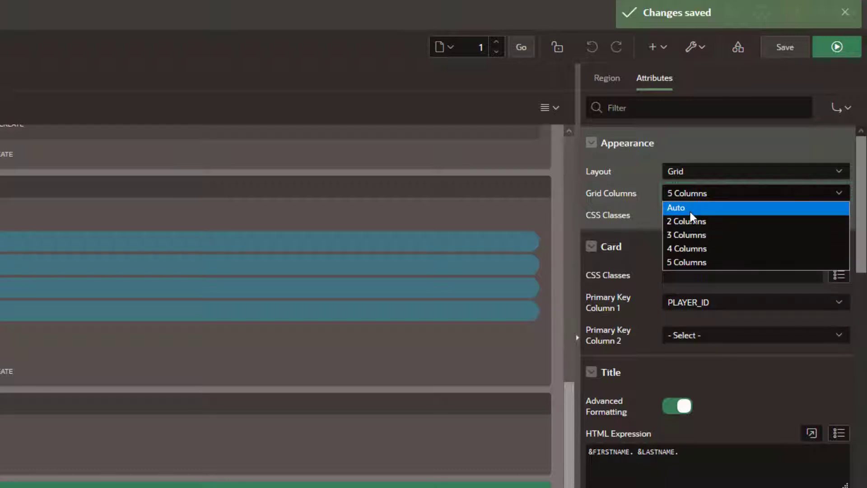
pyautogui.click(676, 207)
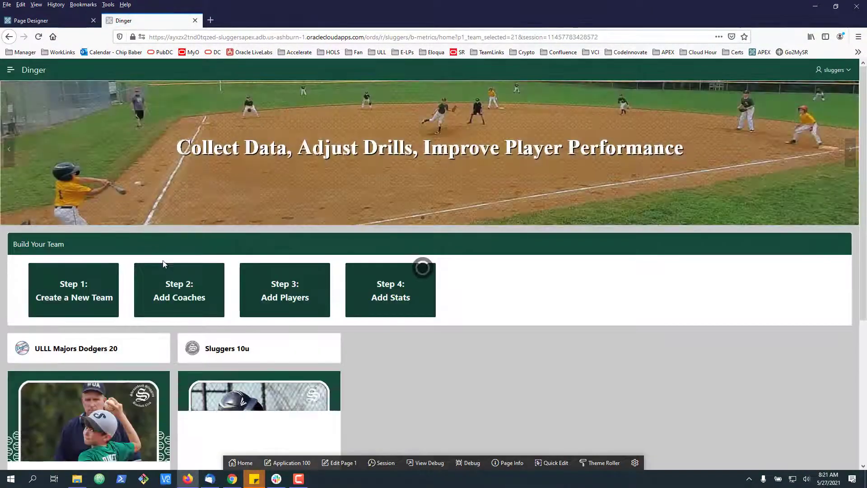
pyautogui.scroll(-3)
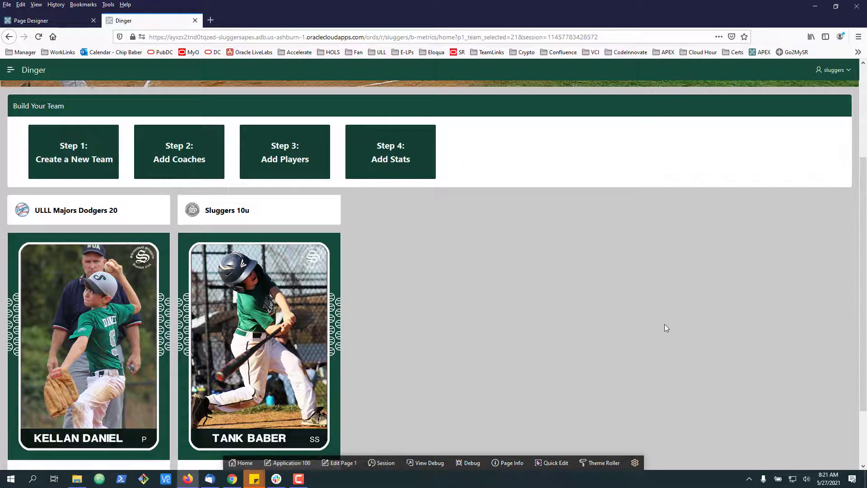
pyautogui.moveTo(86, 389)
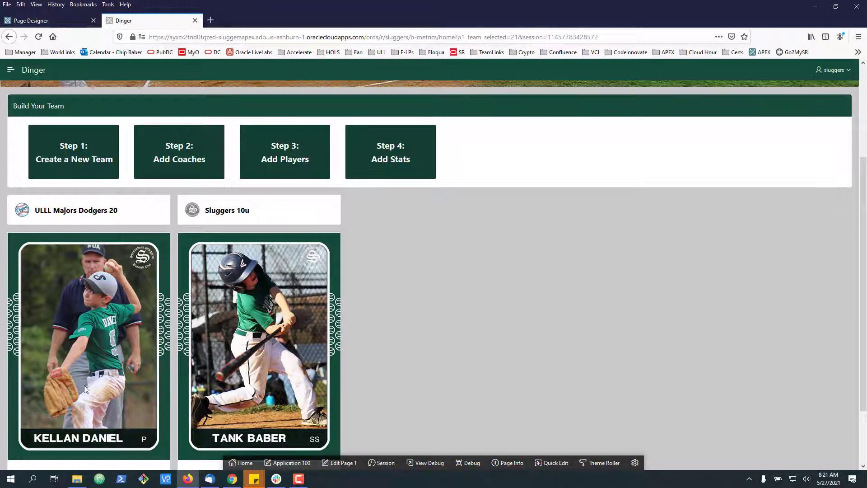
pyautogui.scroll(-3)
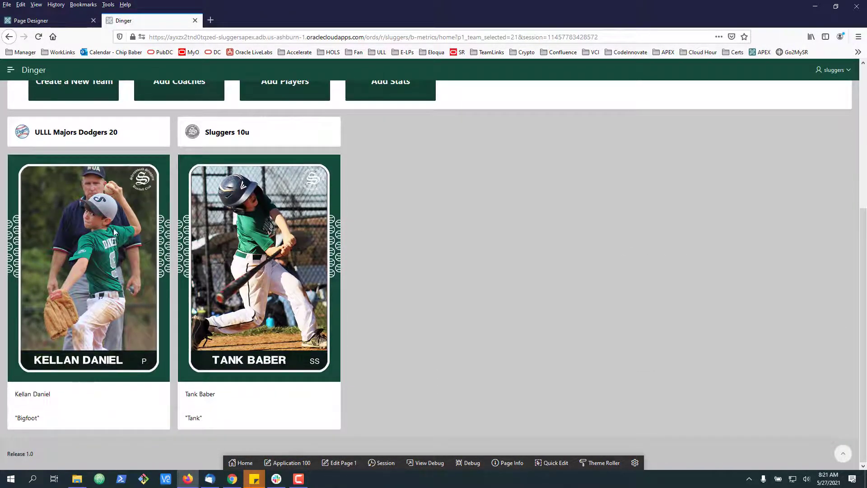
pyautogui.moveTo(205, 255)
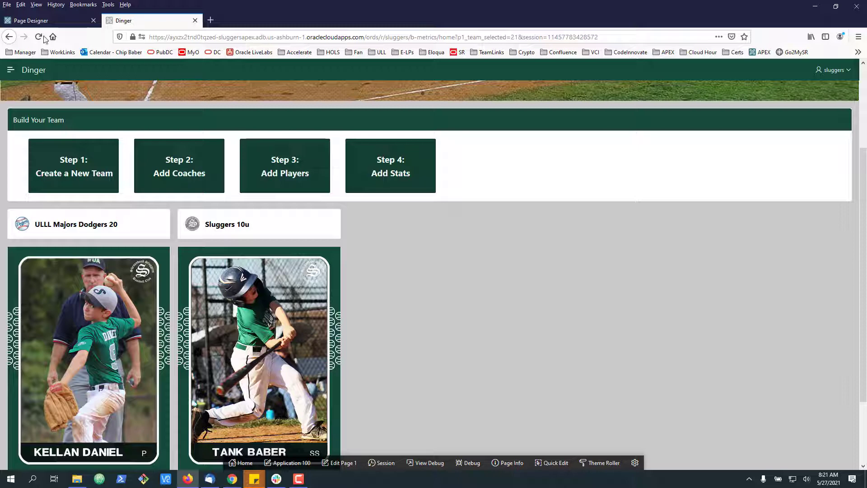
pyautogui.click(34, 21)
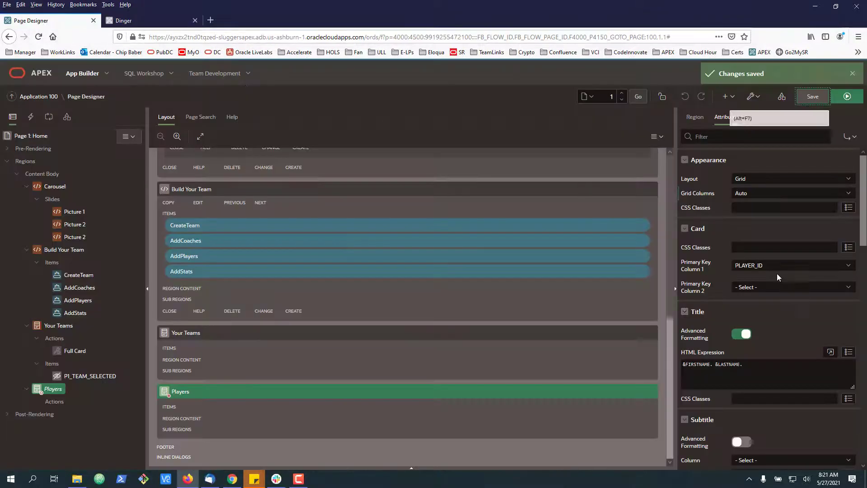
# Step: Save, give the Players region Static ID player_baseball_cards, then Save and Run
pyautogui.click(792, 193)
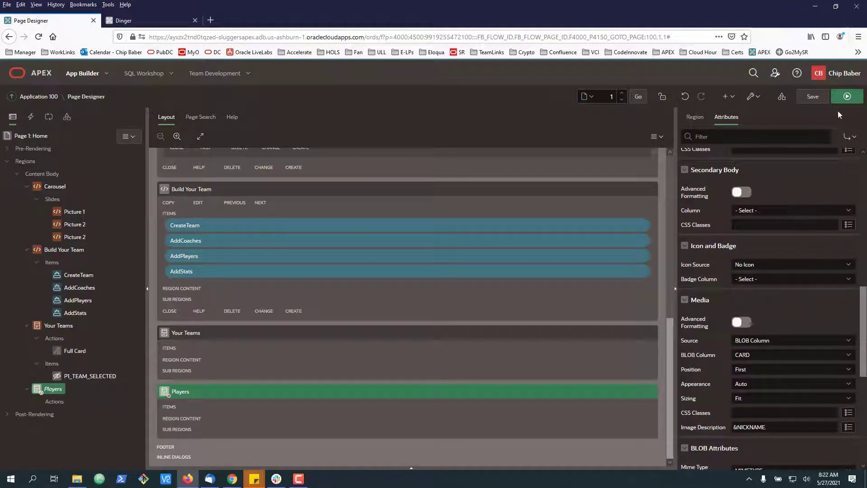
pyautogui.click(812, 97)
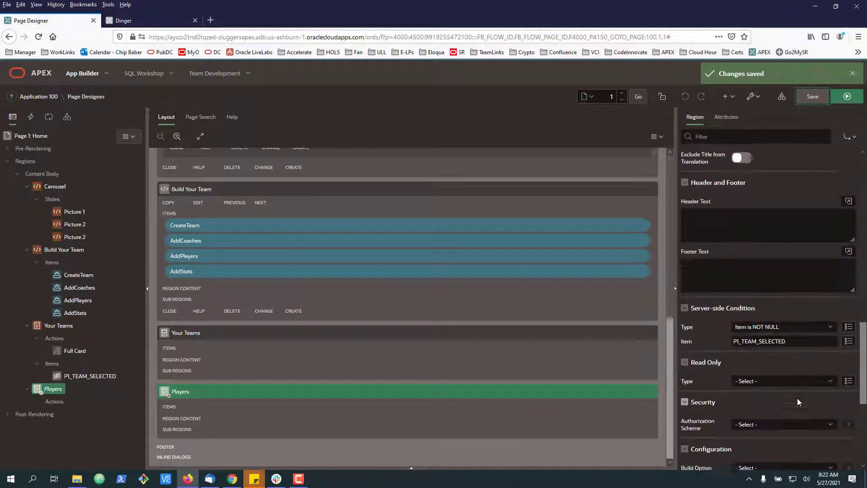
pyautogui.scroll(-3)
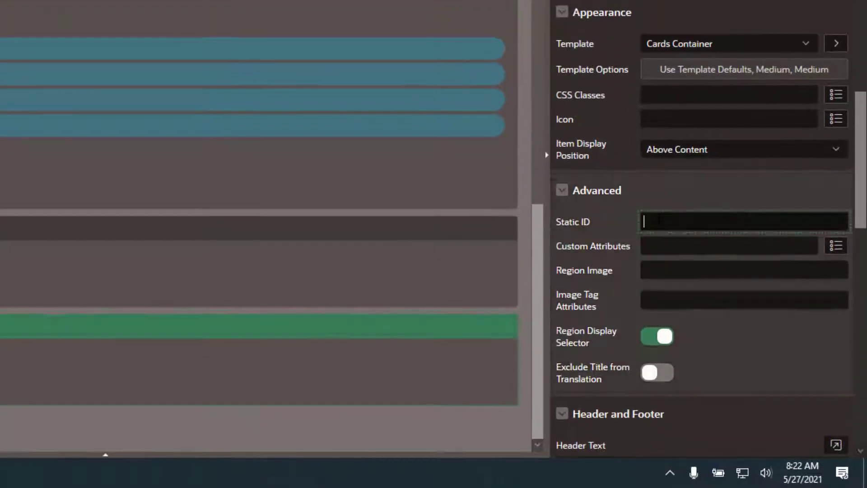
pyautogui.write('player_baseball_cards')
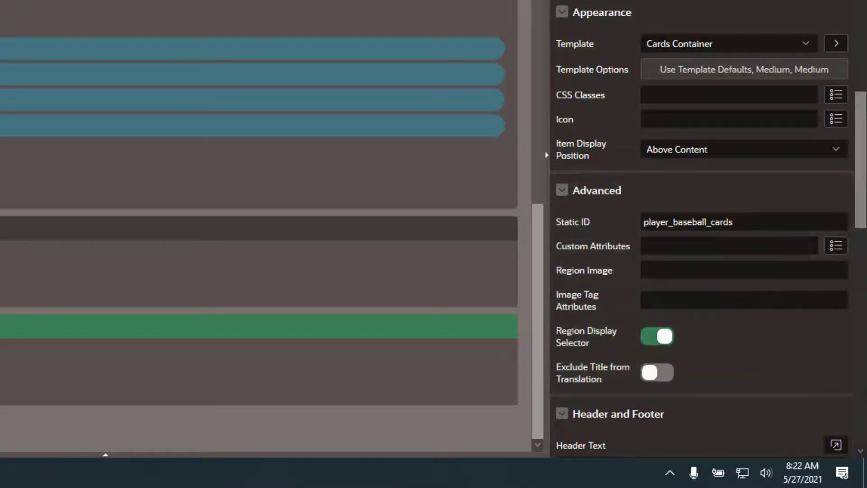
pyautogui.click(149, 21)
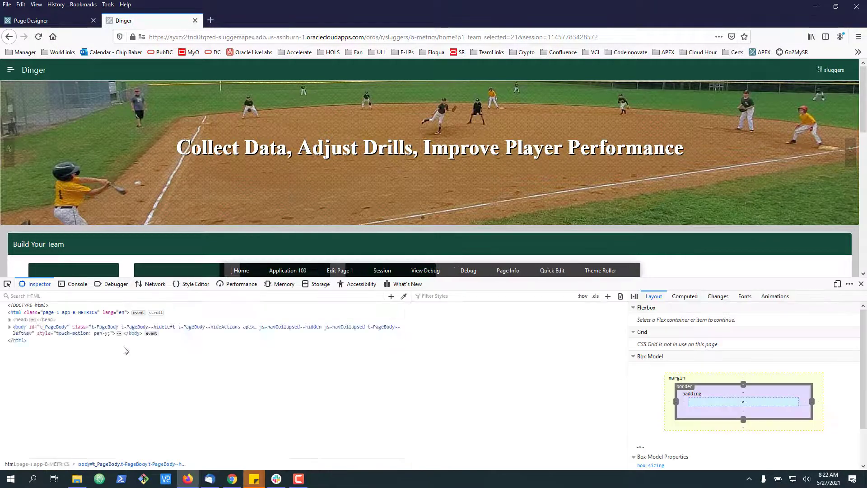
# Step: Locate player_baseball_cards in the Inspector and select its a-CardView-items list with the 5-column grid rule
pyautogui.write('player_baseball_cards')
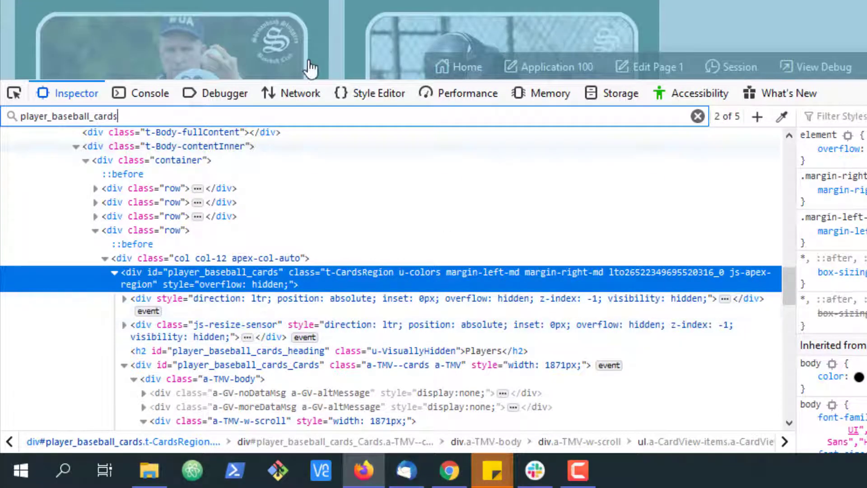
pyautogui.rightClick(172, 45)
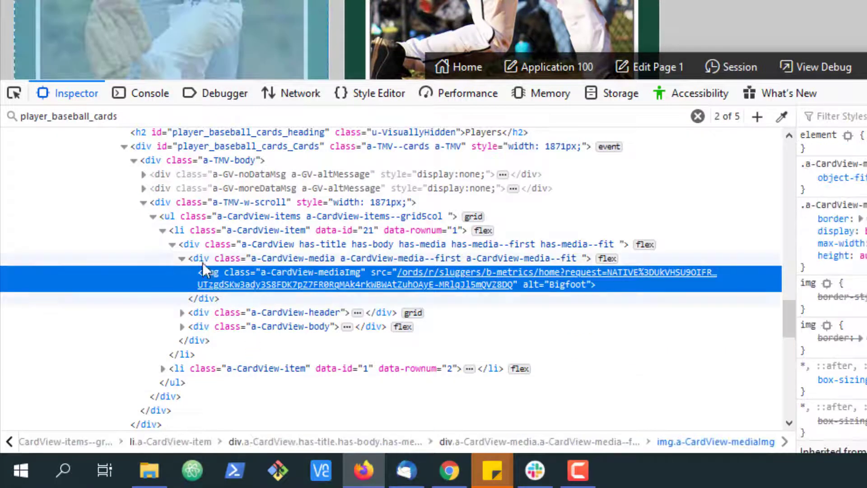
pyautogui.click(177, 230)
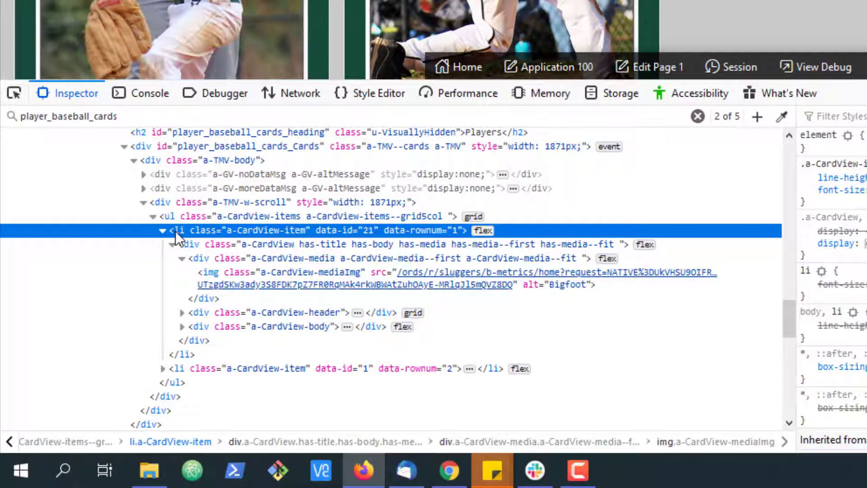
pyautogui.click(169, 216)
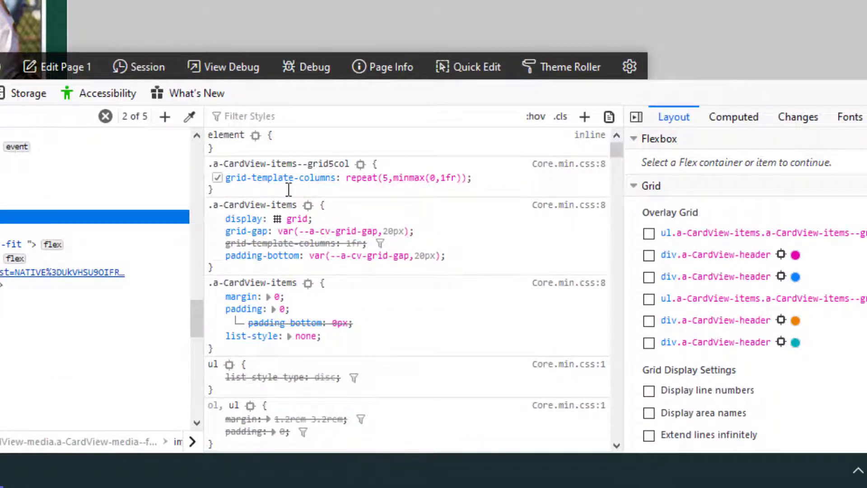
pyautogui.moveTo(398, 202)
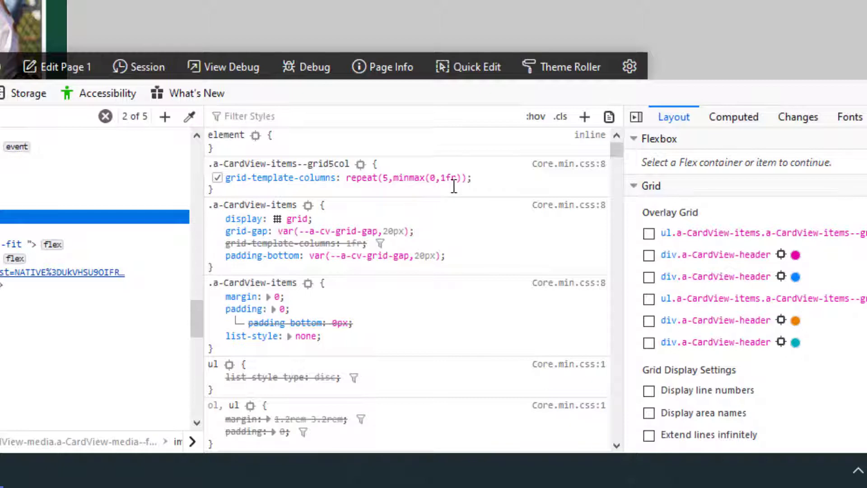
# Step: Live-edit grid-template-columns to repeat(10,...) to shrink the cards, then return to the designer
pyautogui.click(388, 178)
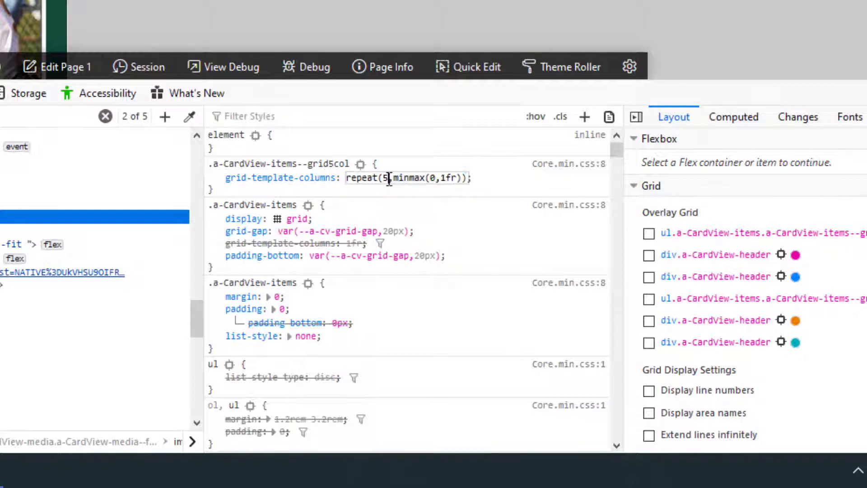
pyautogui.write('10')
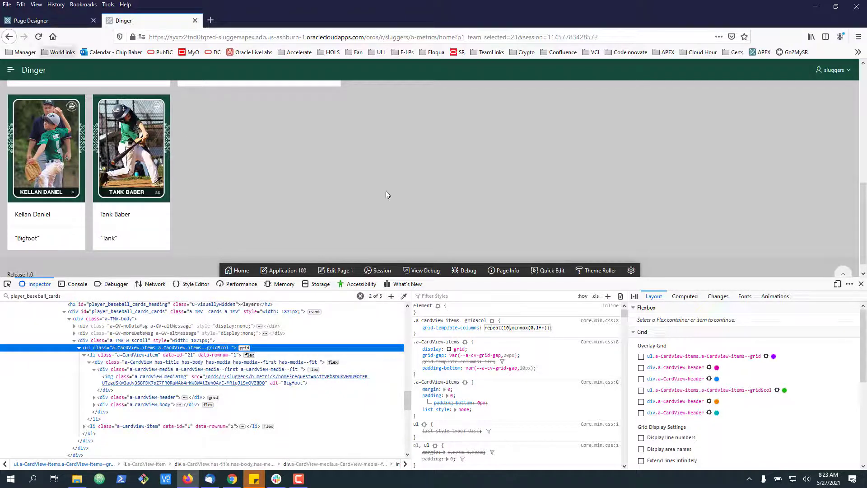
pyautogui.click(30, 21)
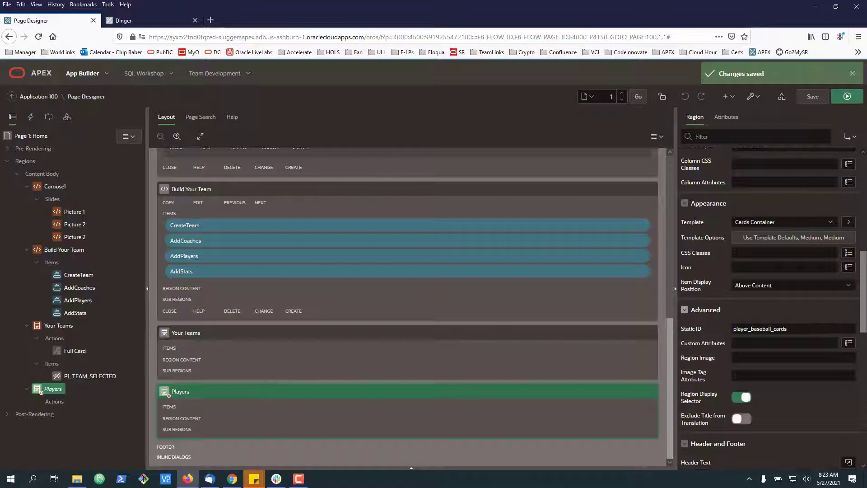
# Step: Add #player_baseball_cards .a-CardView-items--grid5col {grid-template-columns: repeat(10,minmax(0,1fr));} to Page 1's inline CSS
pyautogui.click(35, 135)
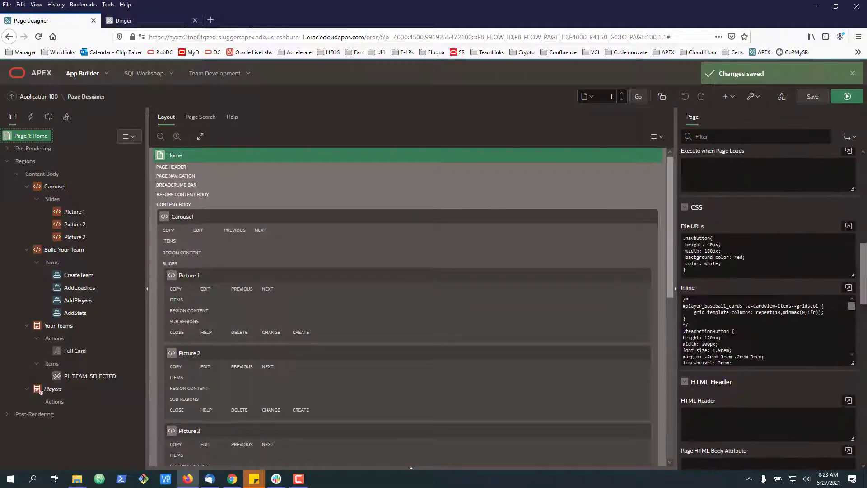
pyautogui.click(848, 287)
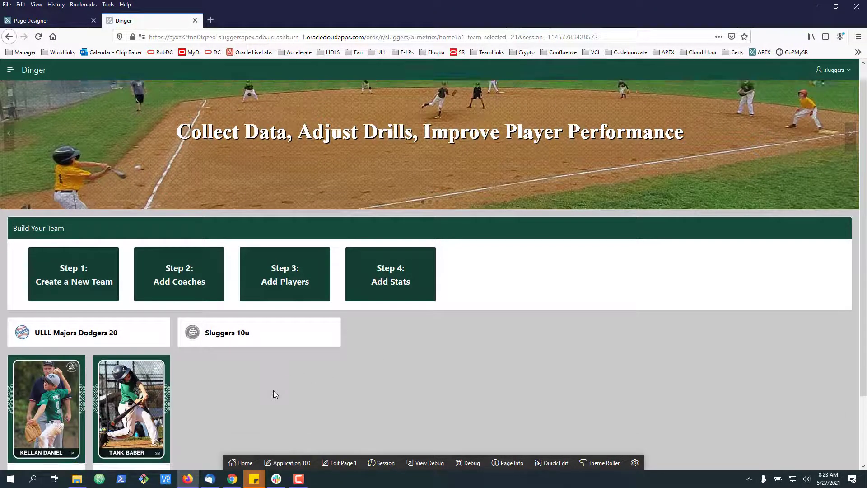
pyautogui.scroll(-3)
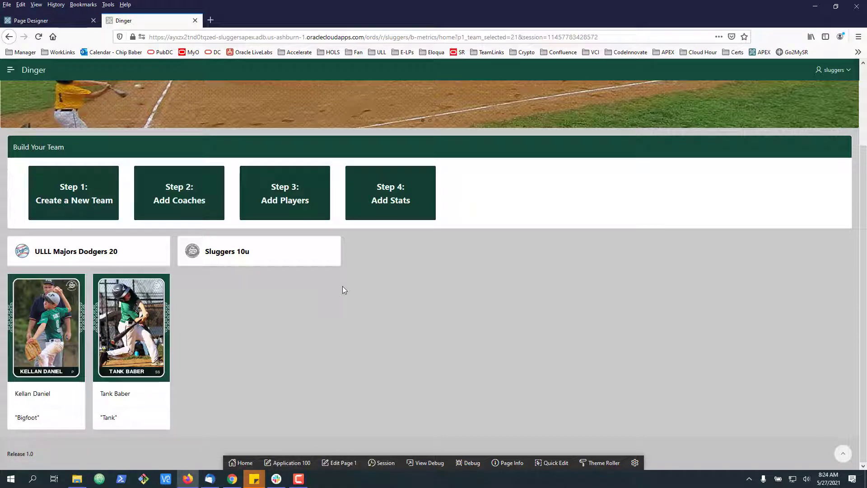
pyautogui.moveTo(82, 350)
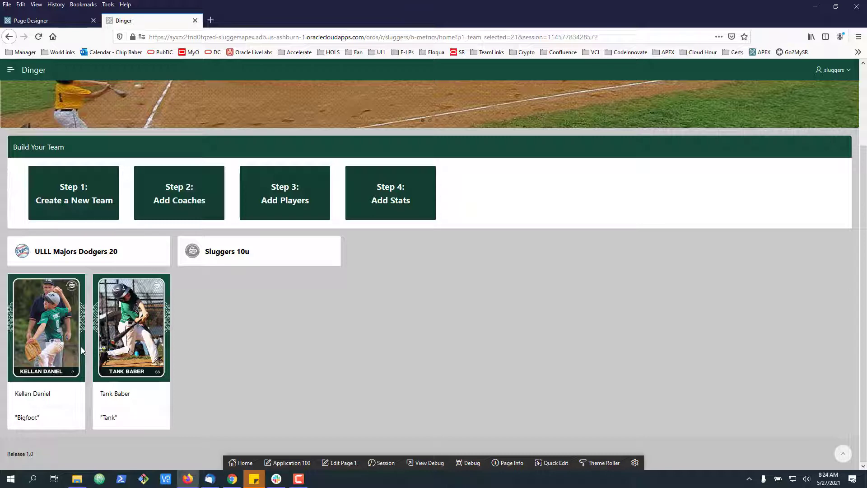
pyautogui.moveTo(188, 346)
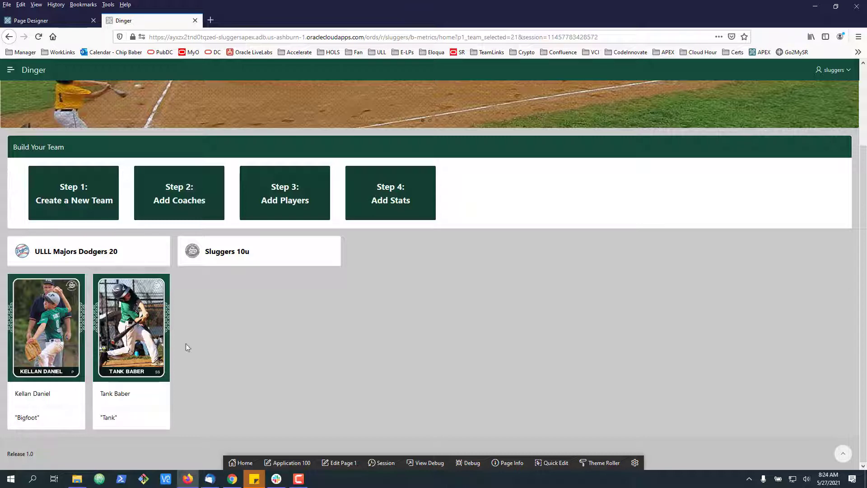